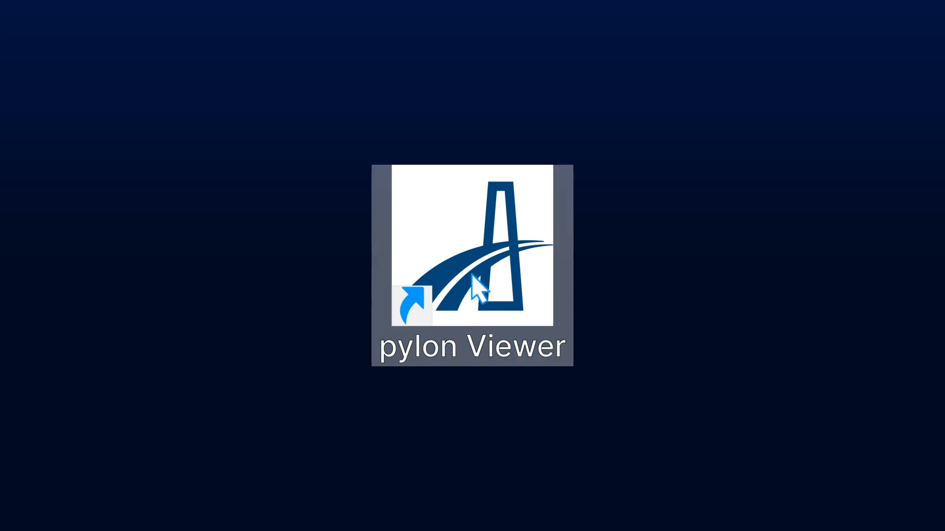
Launch pylon Viewer from its desktop shortcut.
double_click(471, 250)
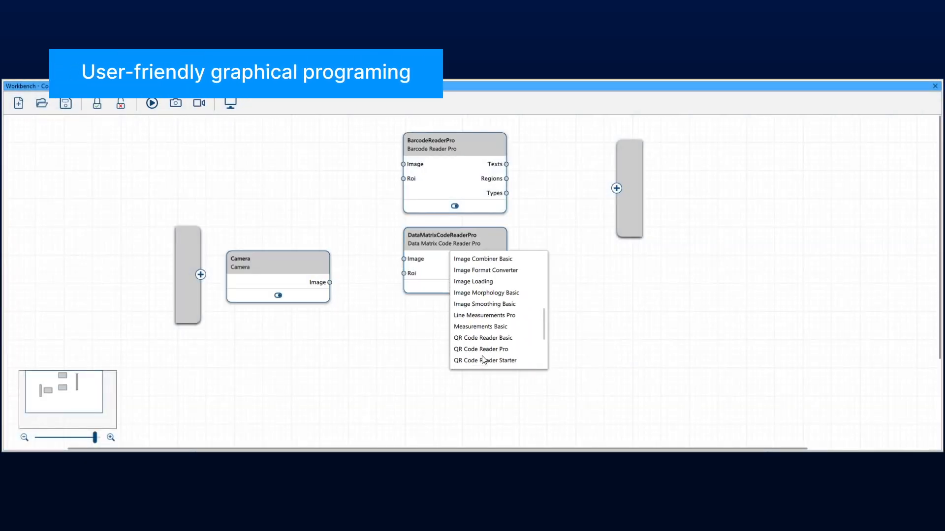
Add a QR Code Reader Pro fed by Camera Image and wire all readers' texts and regions to Outputs.
click(481, 348)
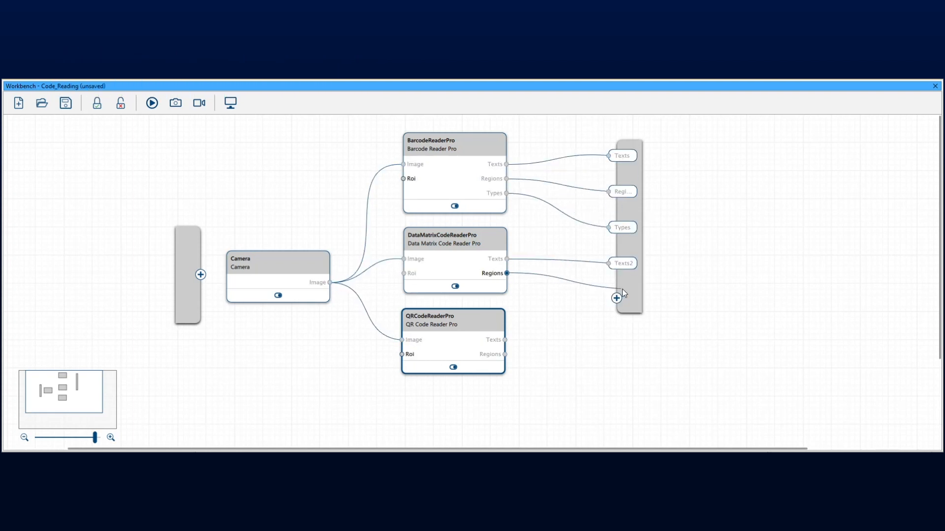
click(616, 297)
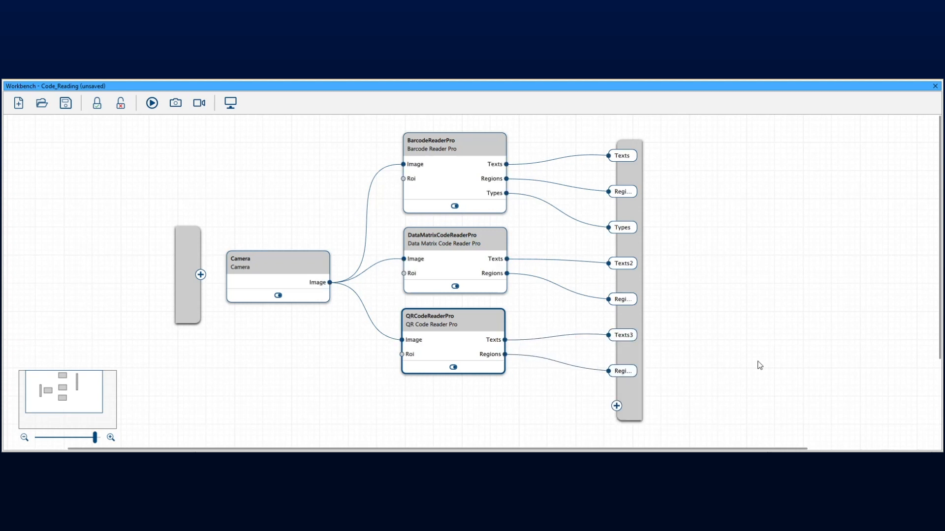
click(452, 238)
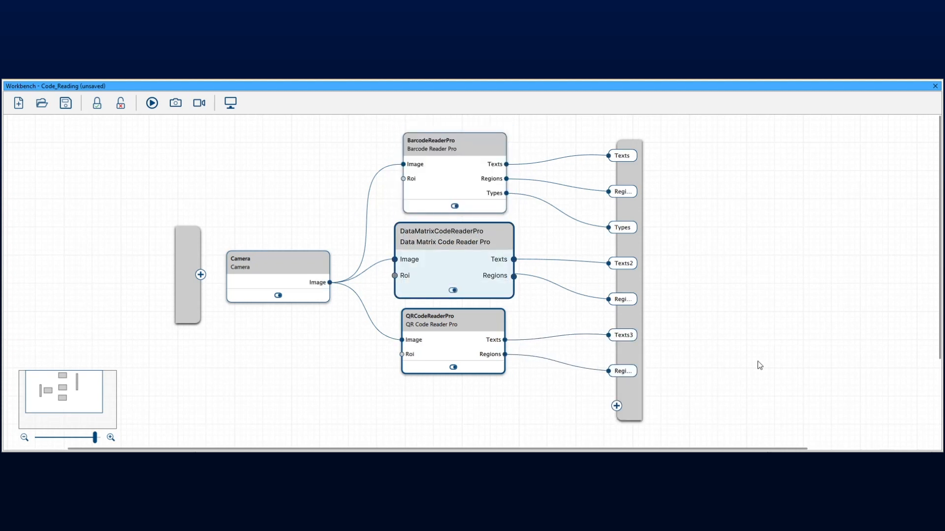
click(451, 316)
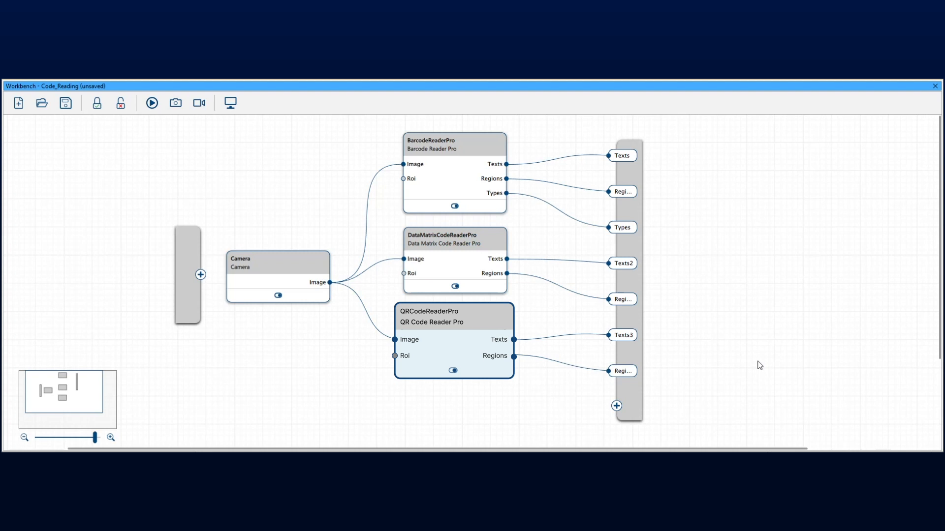